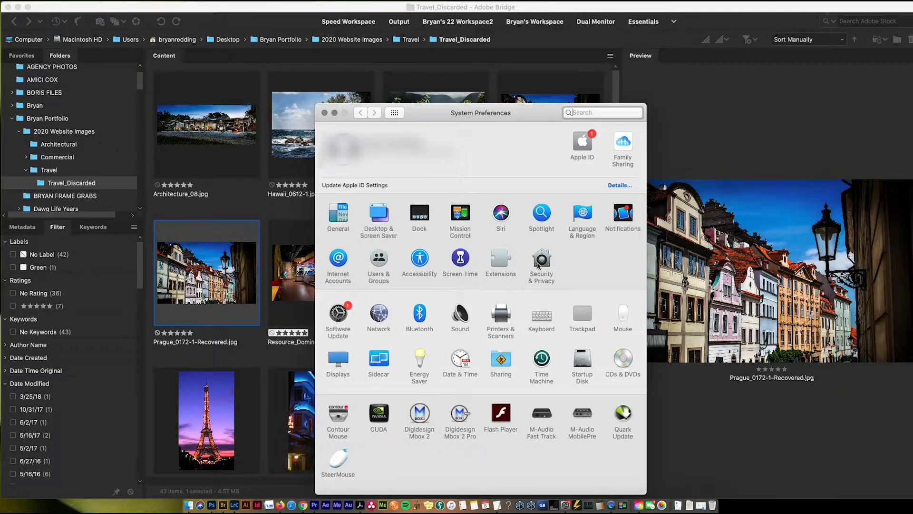
Show Security & Privacy's Privacy categories, scrolled down to Full Disk Access.
left_click(541, 259)
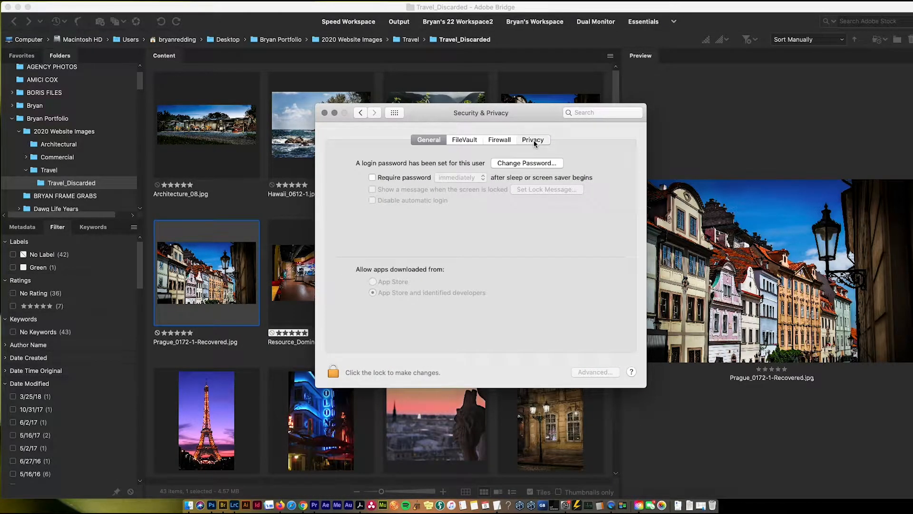
left_click(532, 139)
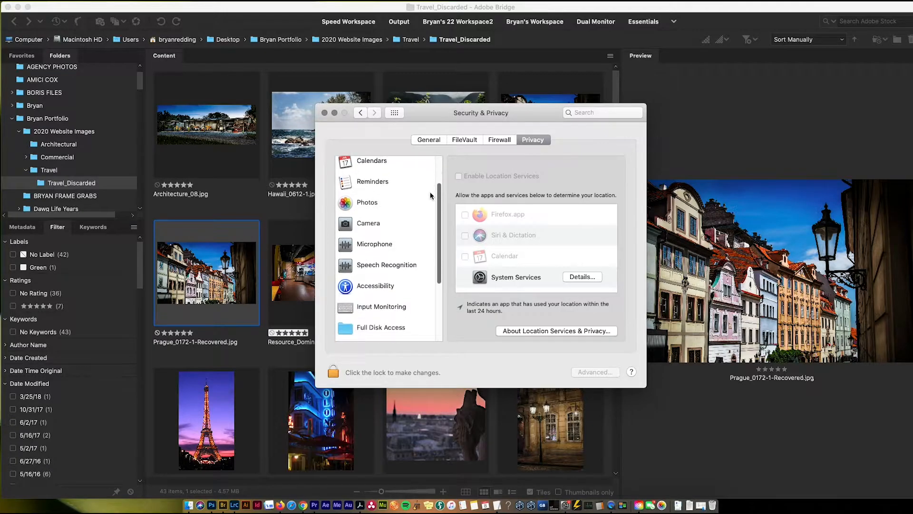
scroll("down", 3)
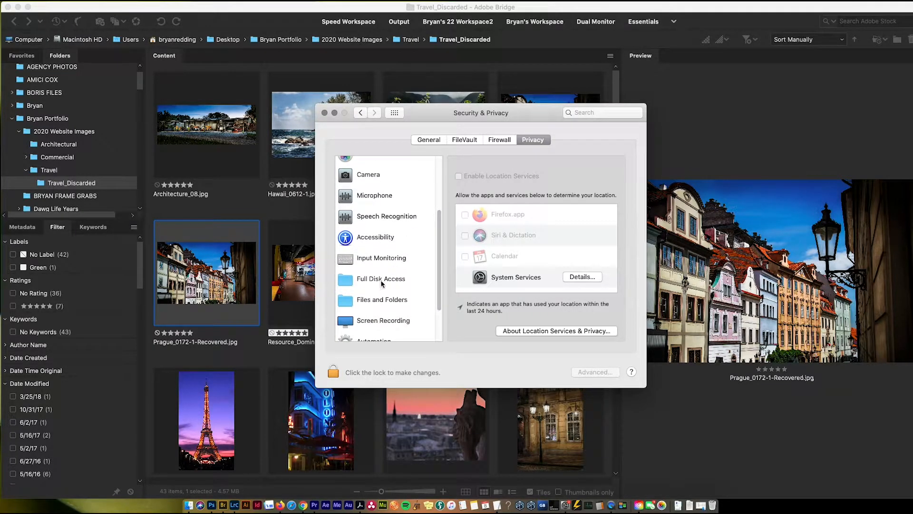
Select Full Disk Access and unlock the padlock so the app list can be edited.
left_click(380, 279)
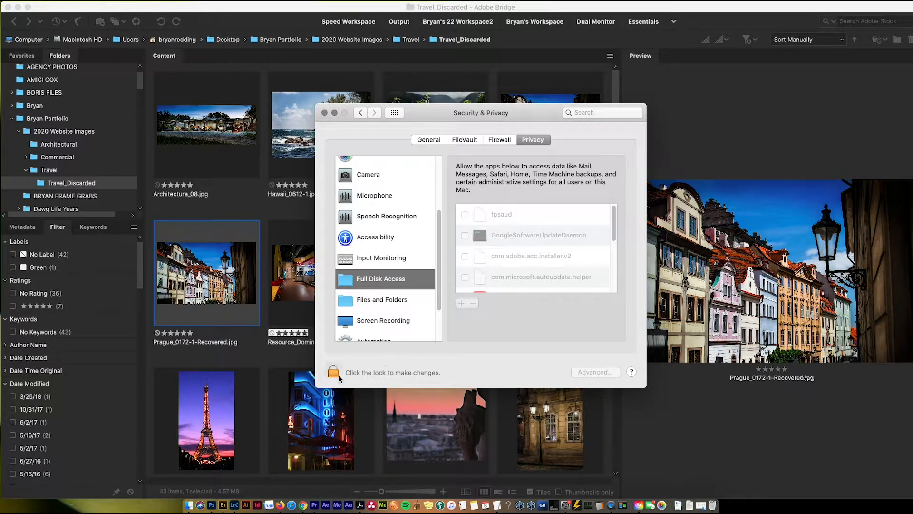
left_click(333, 372)
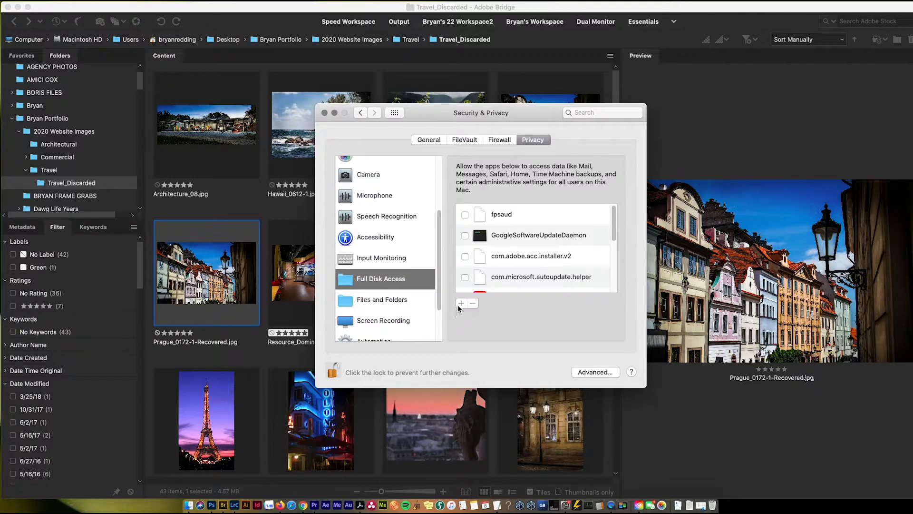
mouse_move(461, 303)
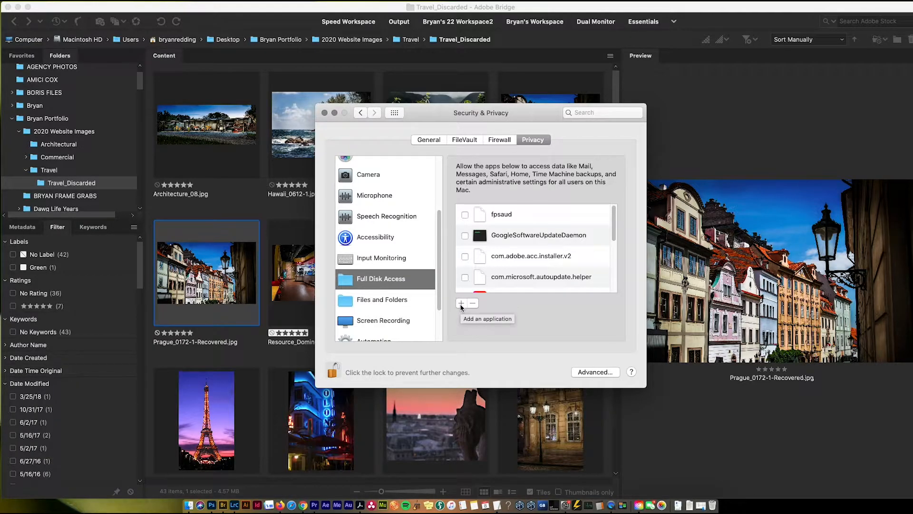
Add Adobe Bridge 2020.app from its application folder to the Full Disk Access list.
left_click(462, 304)
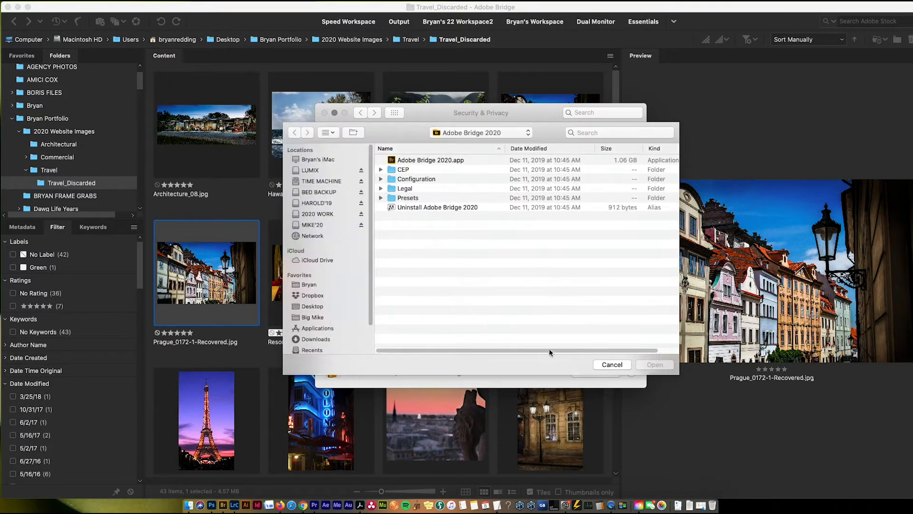
left_click(480, 132)
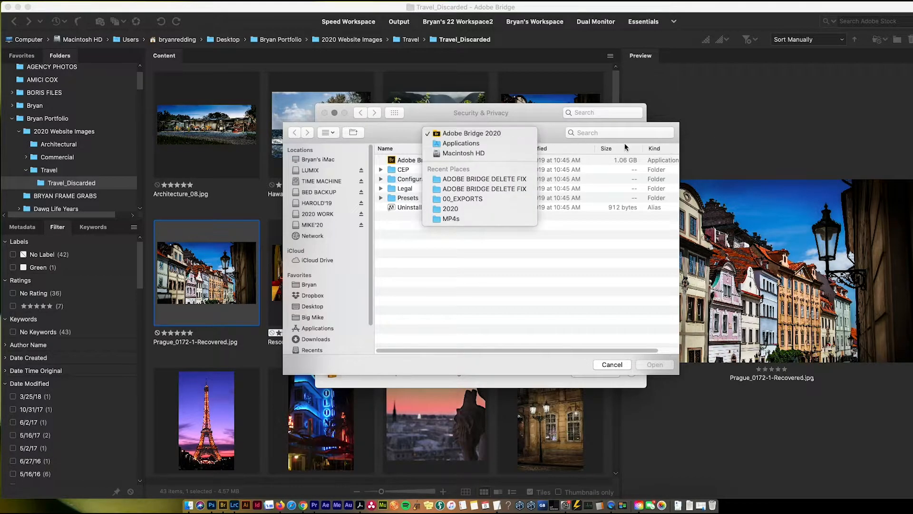
left_click(471, 133)
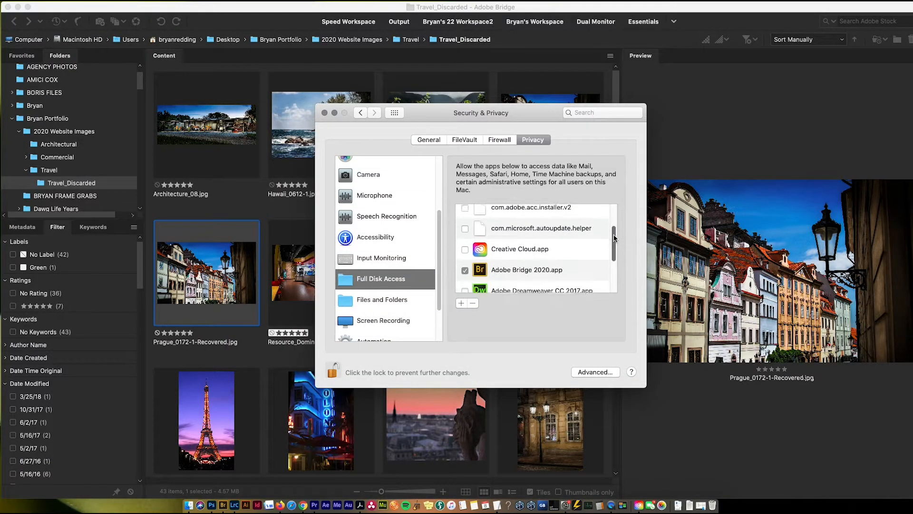
Re-check Adobe Bridge 2020's permission and choose Quit Now so the access applies.
left_click(464, 270)
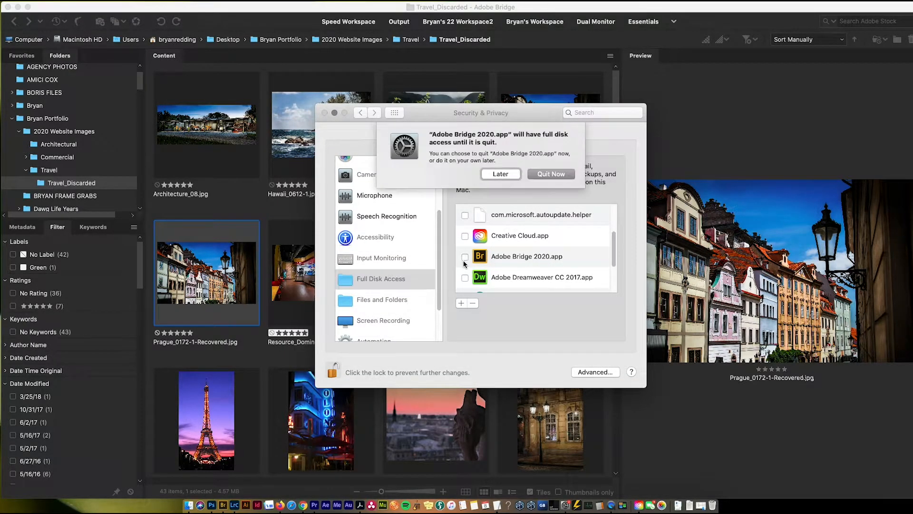
left_click(464, 256)
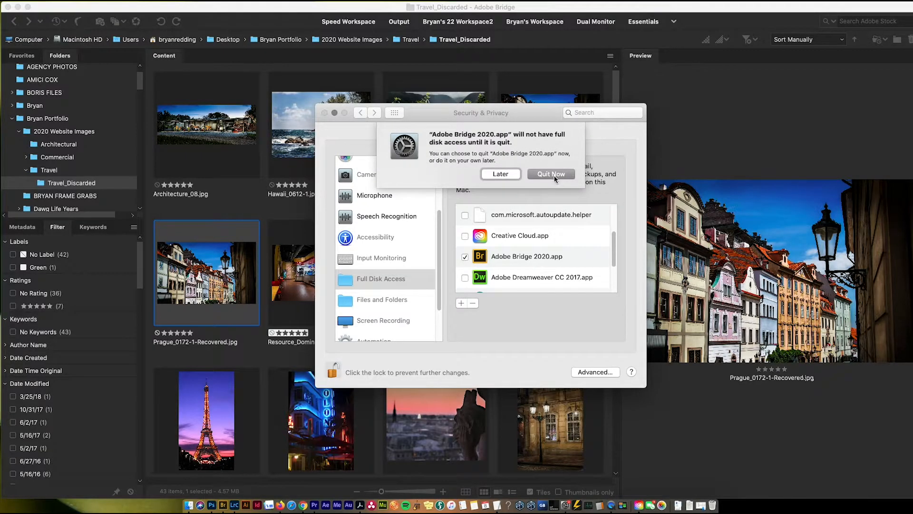
left_click(500, 173)
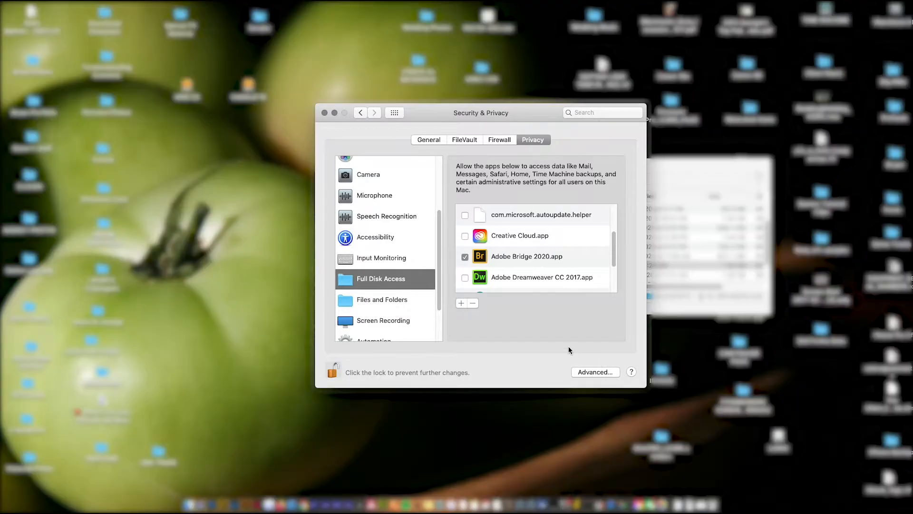
mouse_move(581, 327)
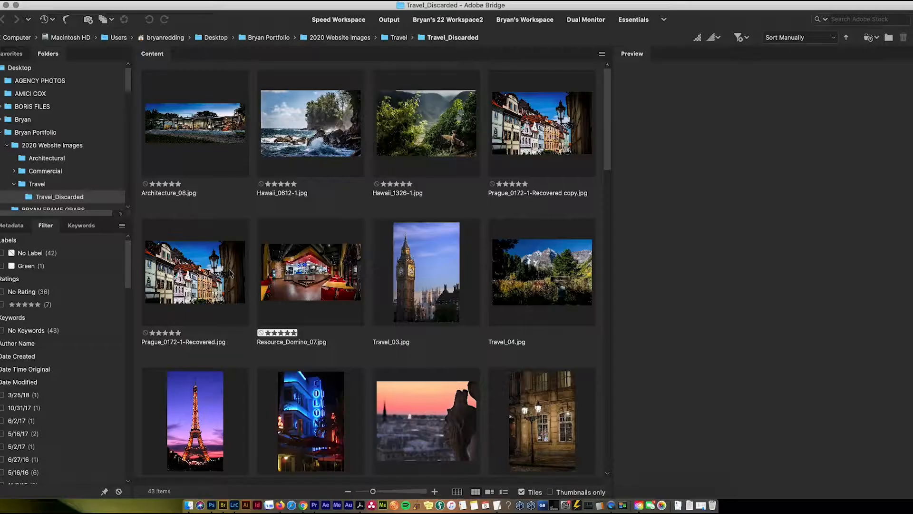
Select Prague_0172-1-Recovered.jpg in Travel_Discarded and delete it, leaving 42 items.
left_click(195, 272)
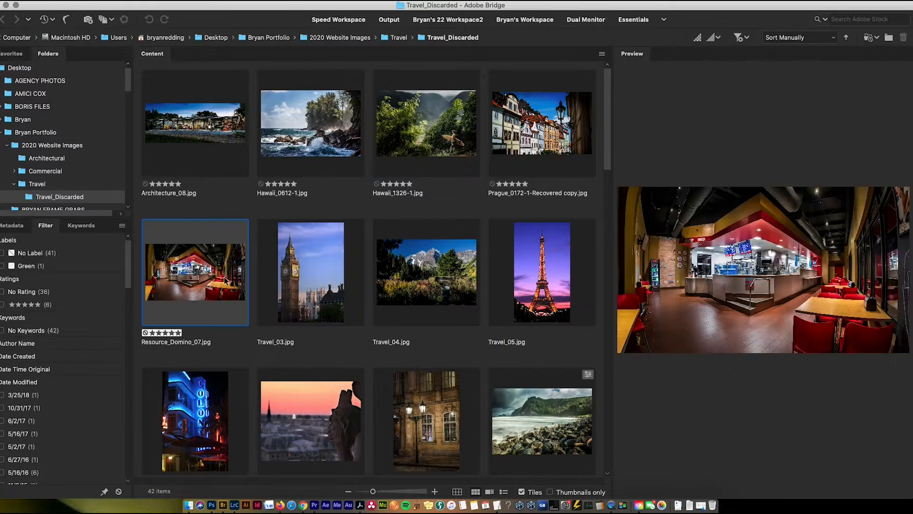
left_click(195, 272)
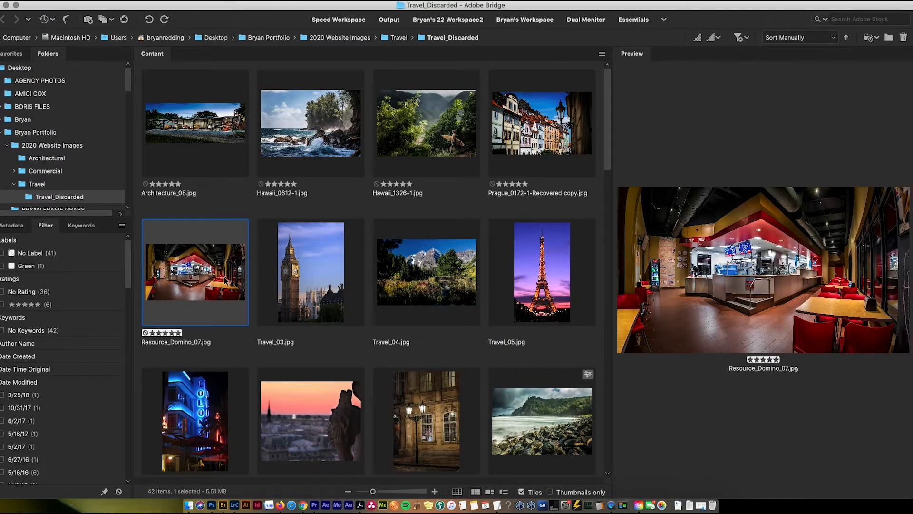
mouse_move(129, 110)
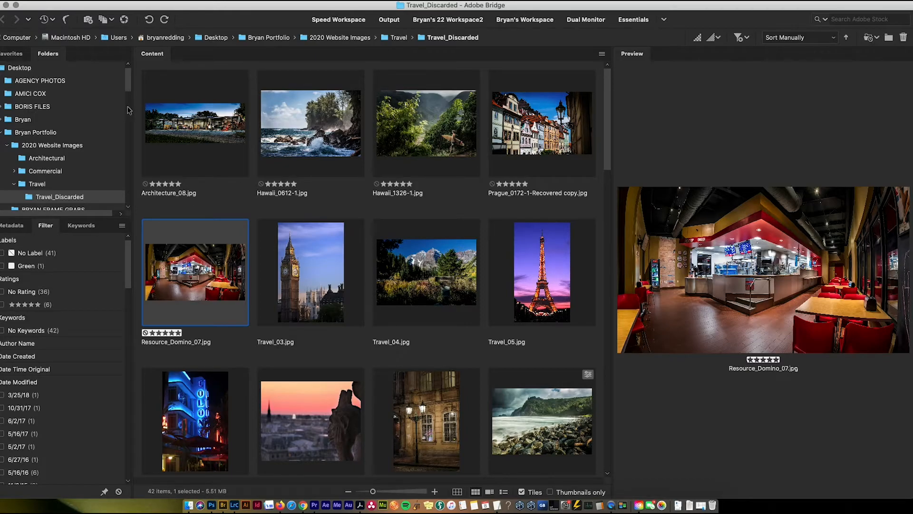